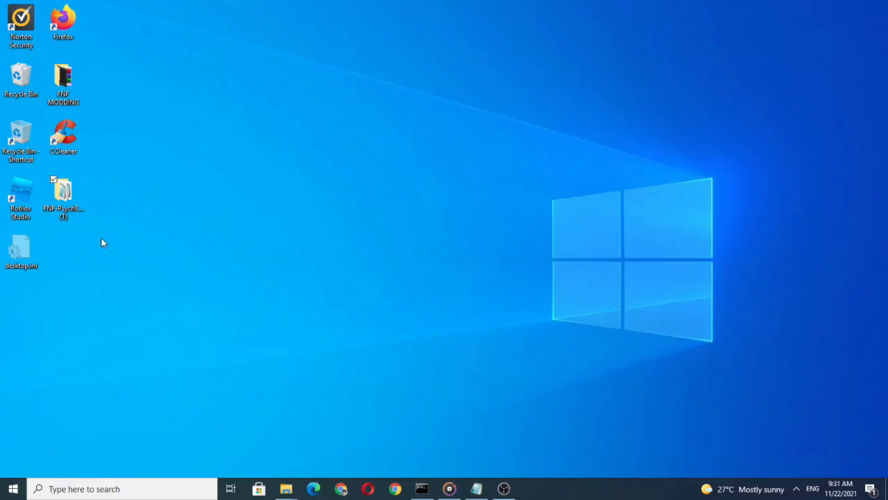
Navigate into the FNF-PsychEngine-main folder's source directory and locate PlayState.hx.
click(64, 193)
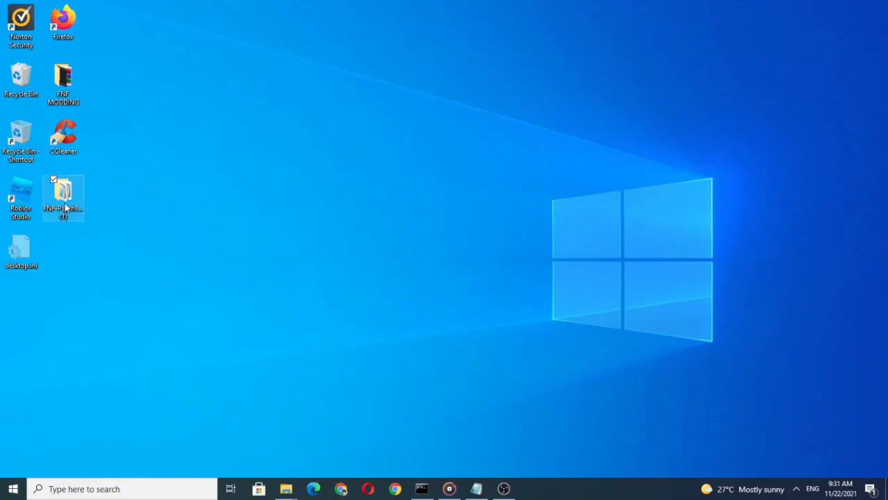
double_click(64, 193)
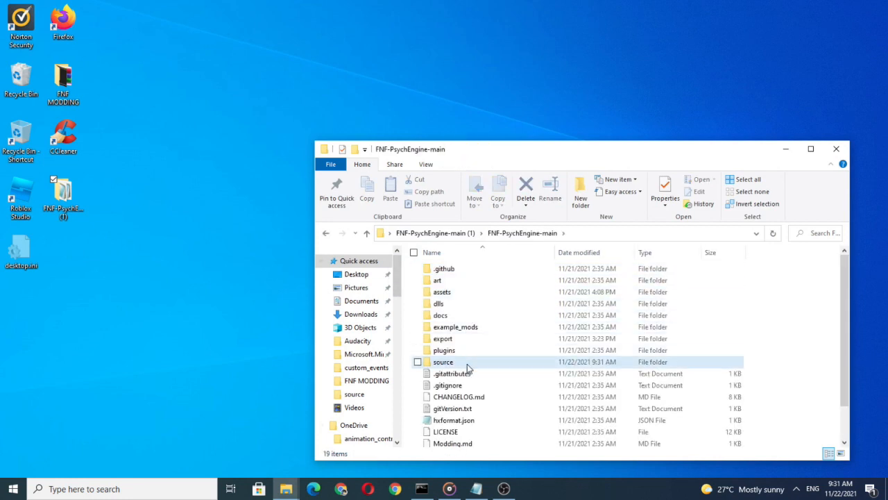
double_click(443, 361)
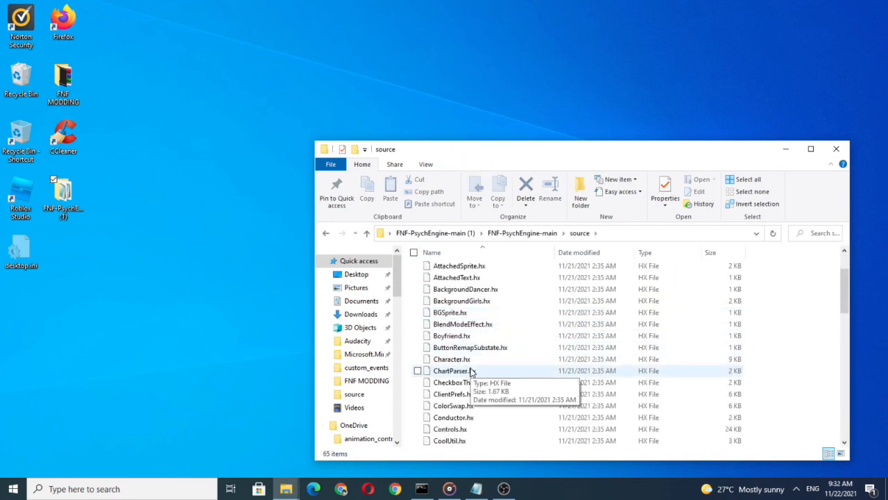
scroll(down, 3)
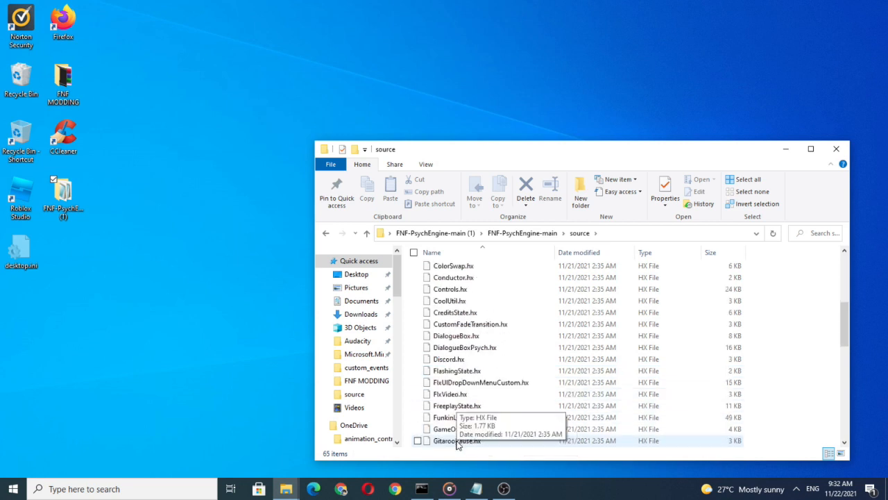
scroll(down, 3)
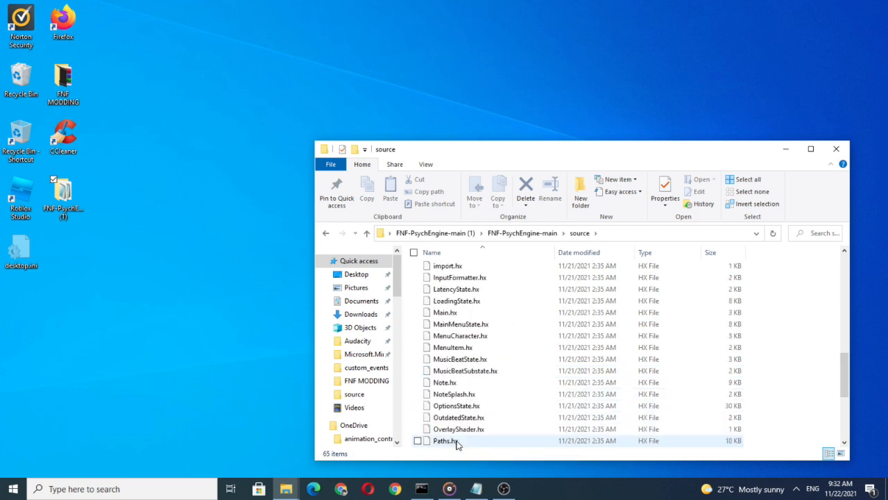
Open PlayState.hx with Microsoft Visual Studio Version Selector from the context menu.
click(447, 441)
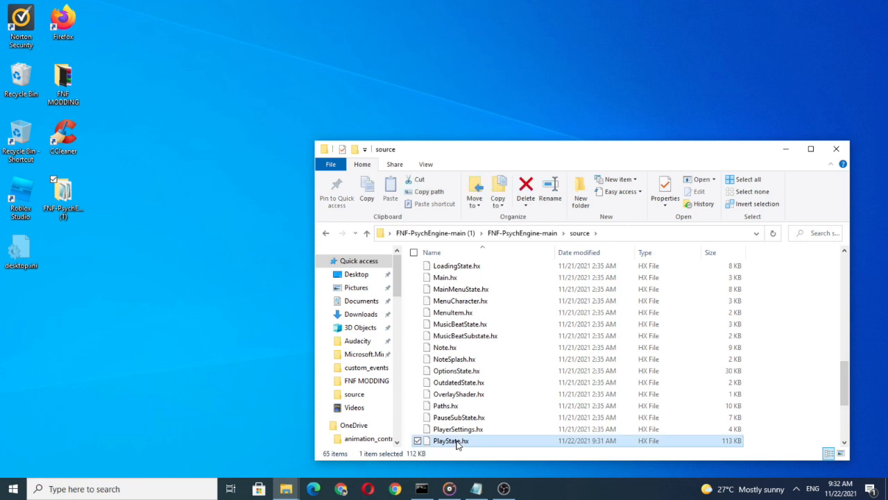
right_click(447, 441)
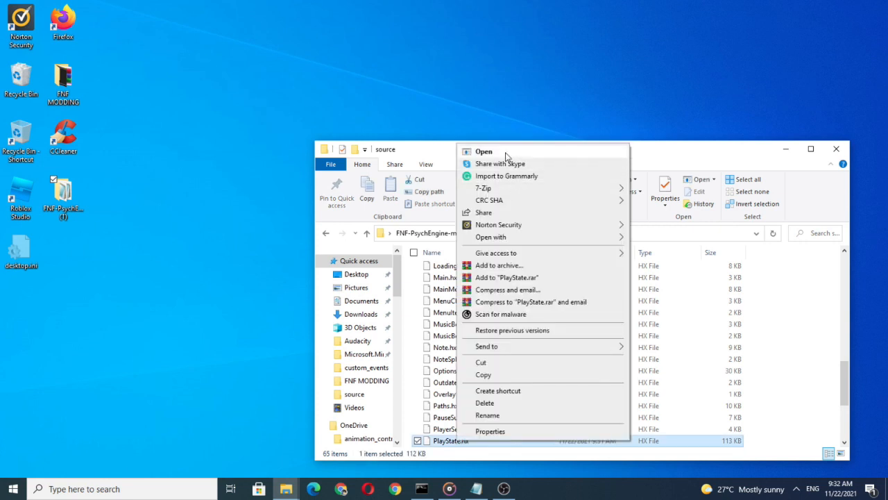
click(483, 151)
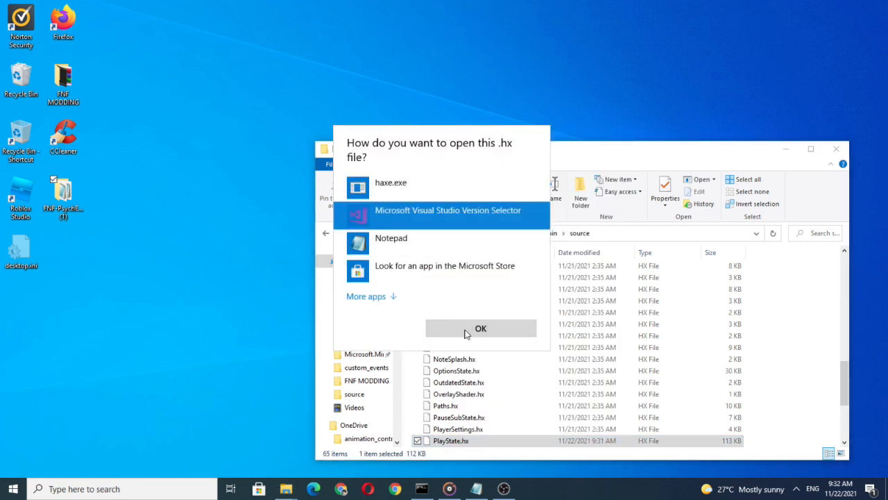
click(480, 327)
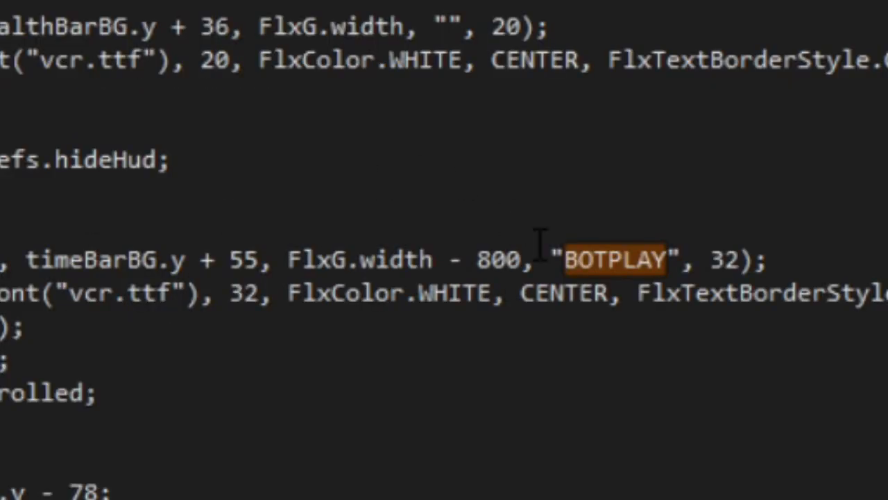
Select the BOTPLAY word in the botplayTxt line to blank the label text.
double_click(618, 261)
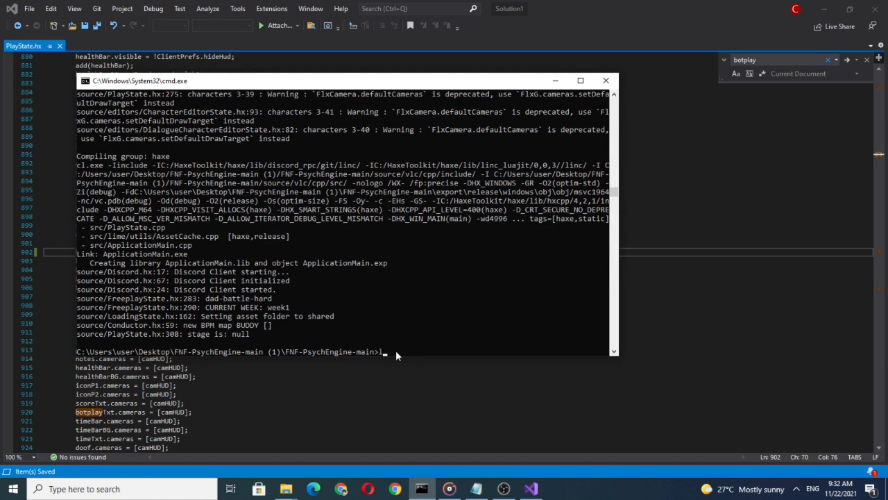
Run 'lime test windows' to recompile the engine and launch the game.
text(lime test)
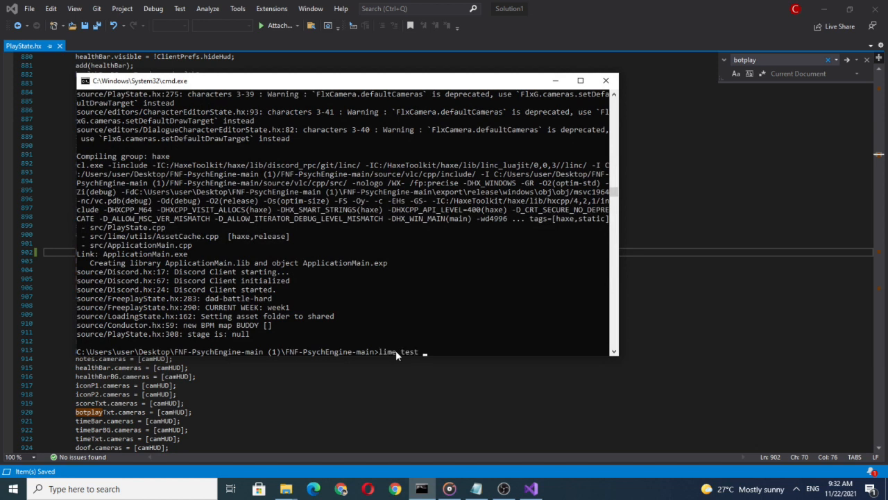
text(windows)
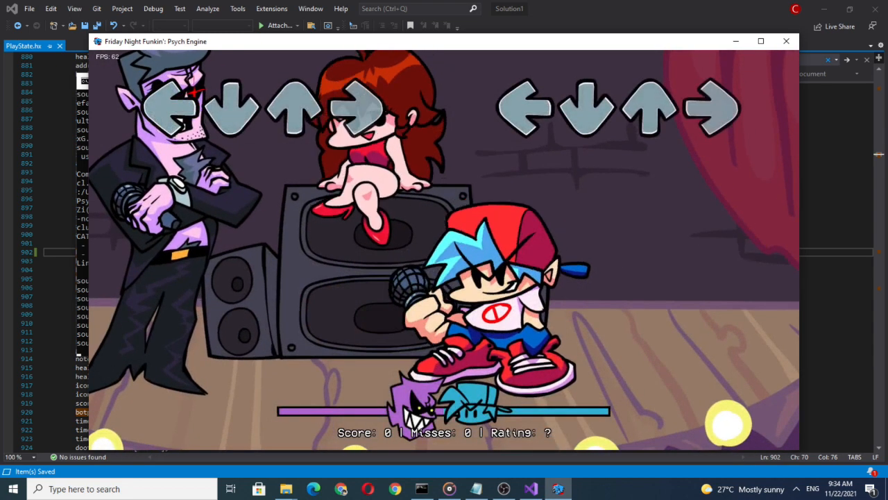
key(Escape)
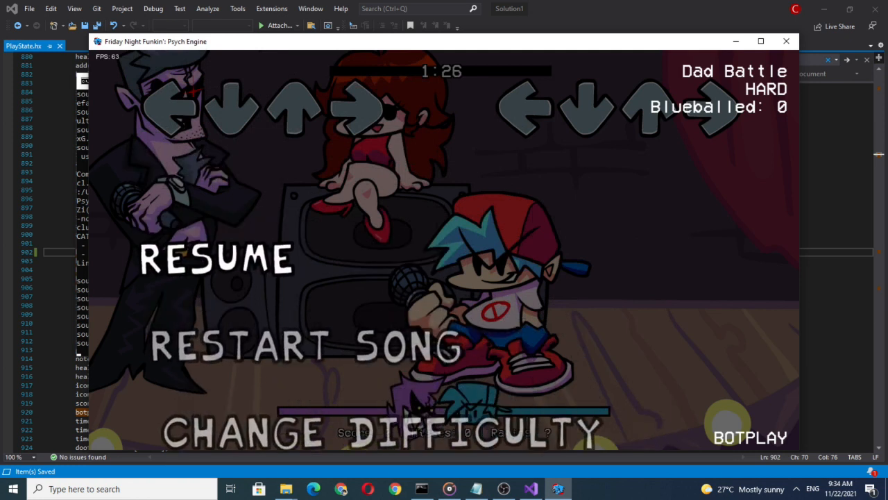
click(215, 260)
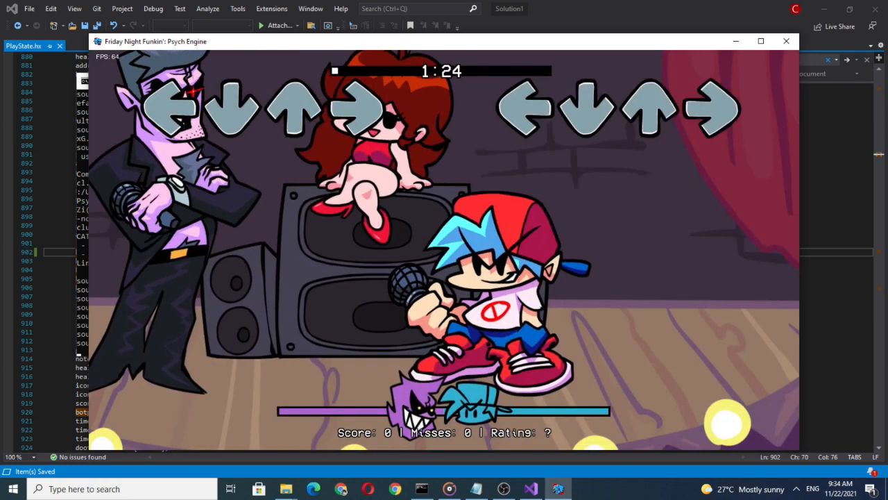